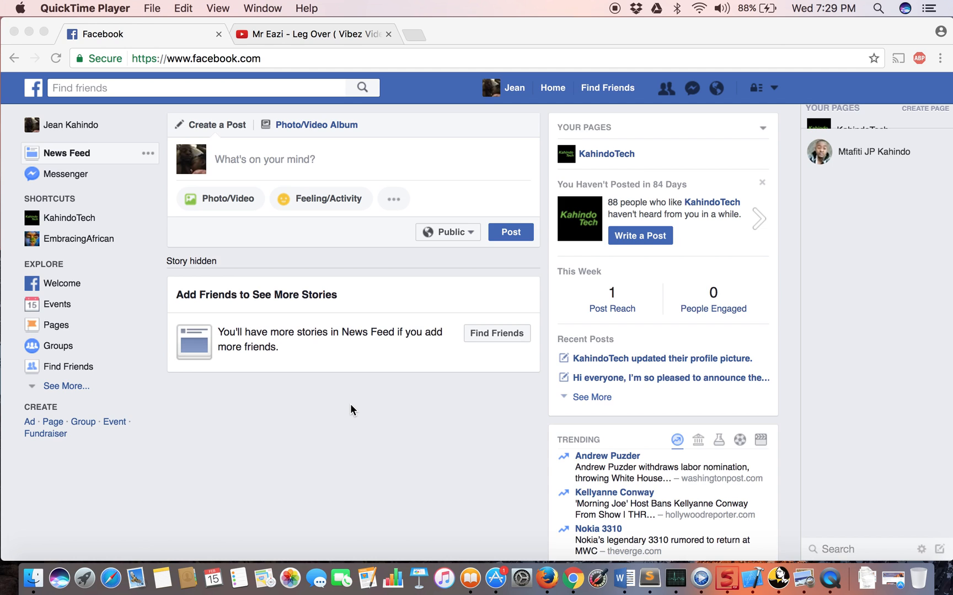
{"action": "mouse_move", "coordinate": [397, 245]}
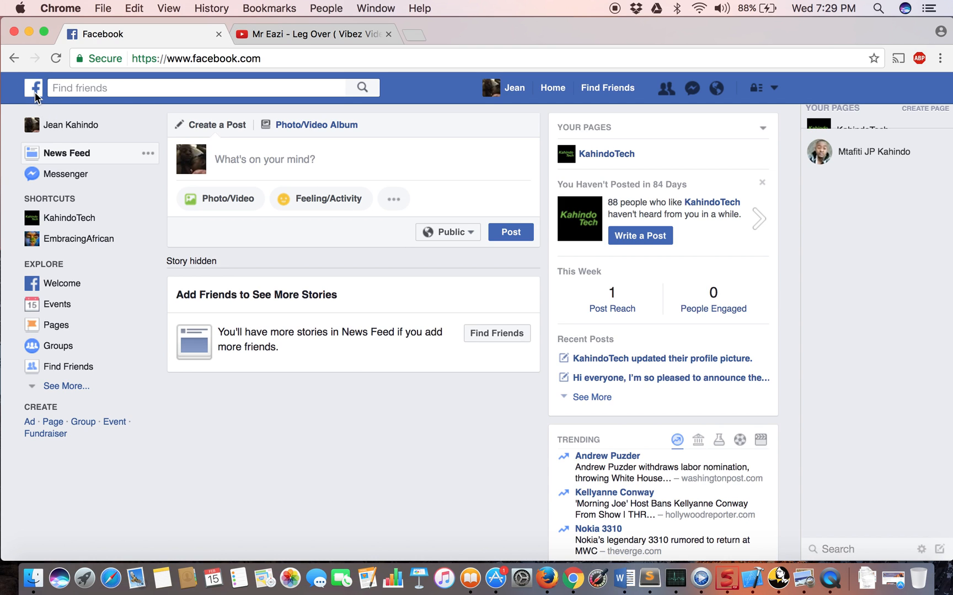
- Reload the Facebook news feed and start a new, empty post draft
{"action": "left_click", "coordinate": [34, 87]}
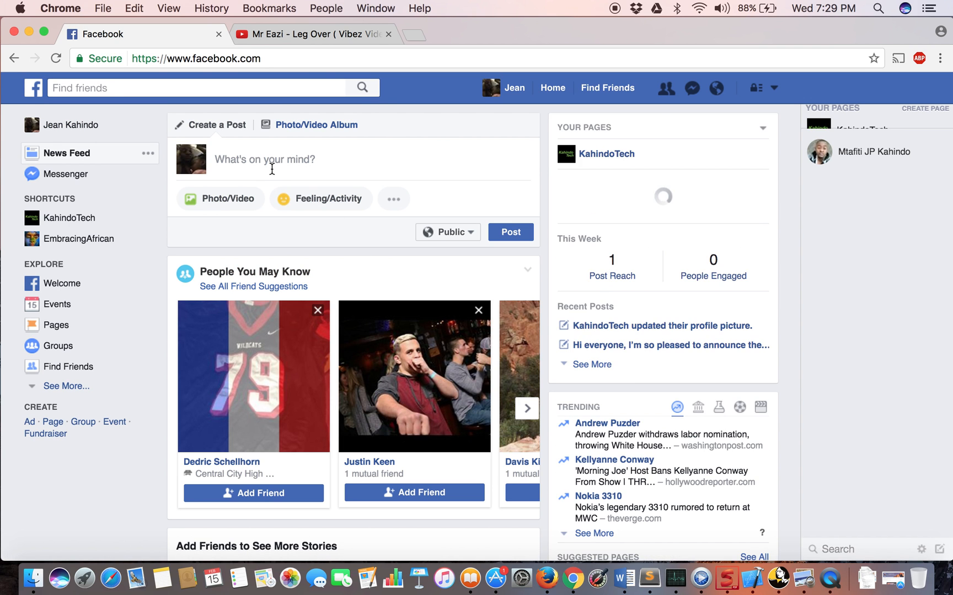
{"action": "left_click", "coordinate": [298, 158]}
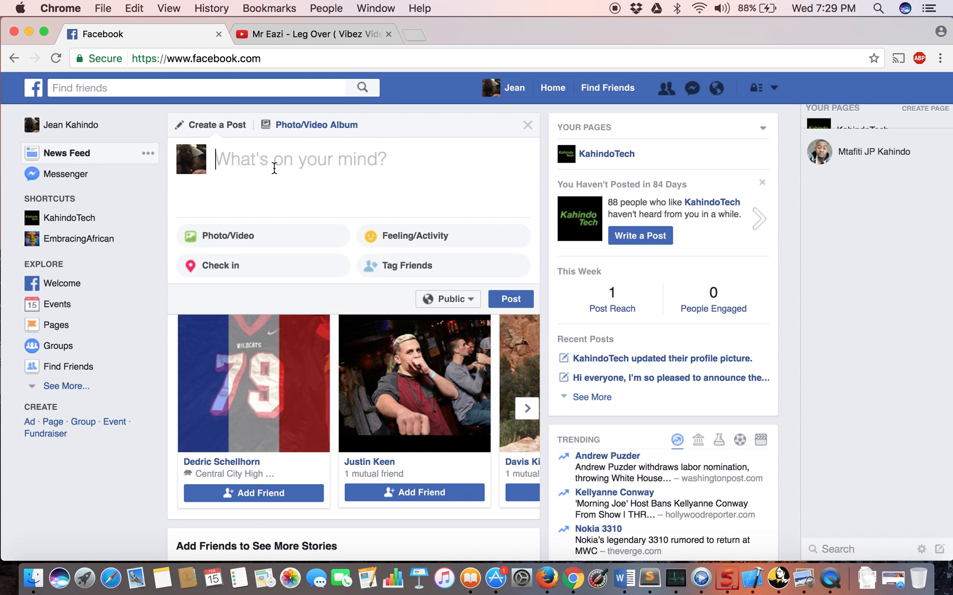
- Write the caption 'My first youtube post' in the draft, followed by a new line
{"action": "left_click", "coordinate": [300, 163]}
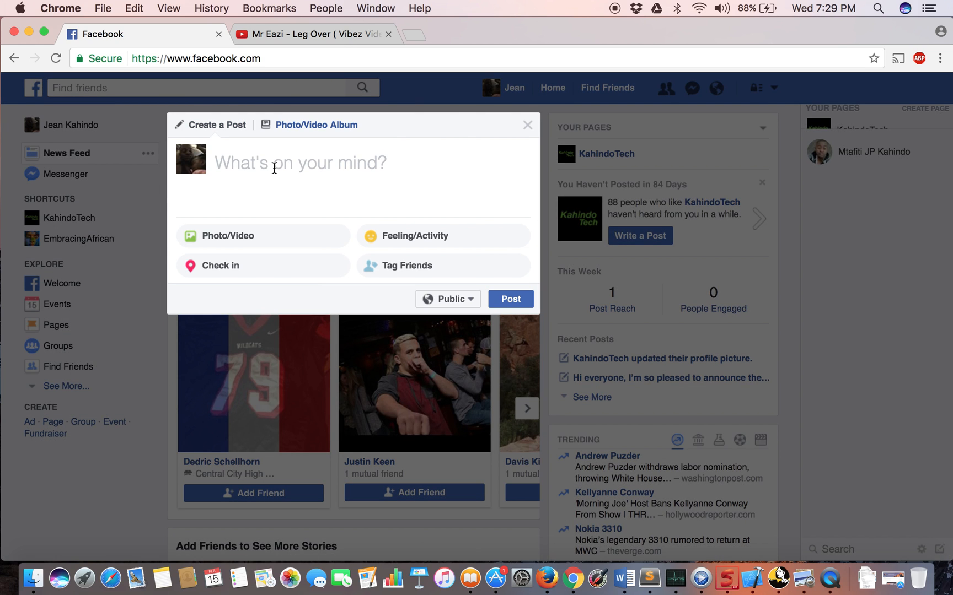
{"action": "type", "text": "My first"}
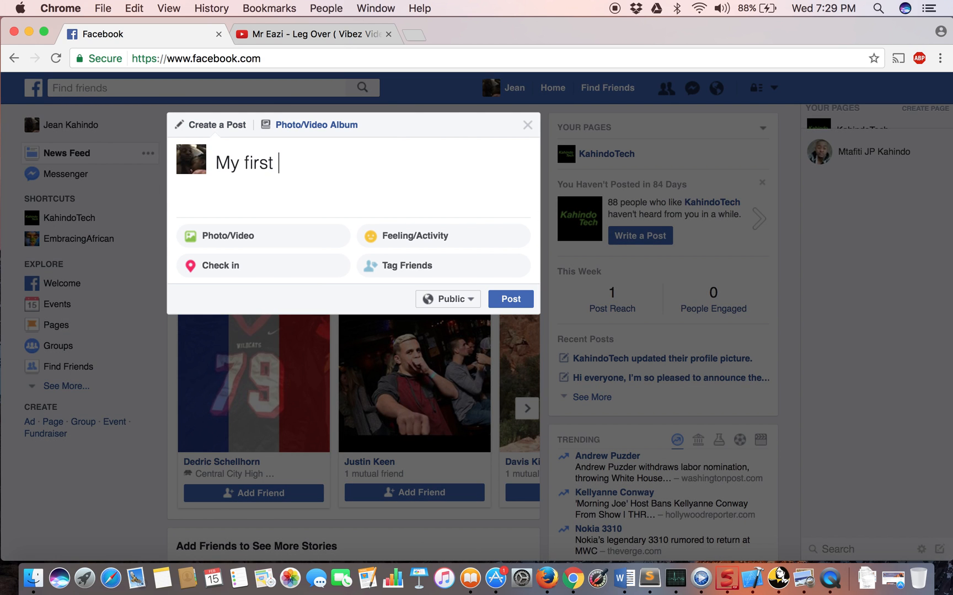
{"action": "type", "text": "you"}
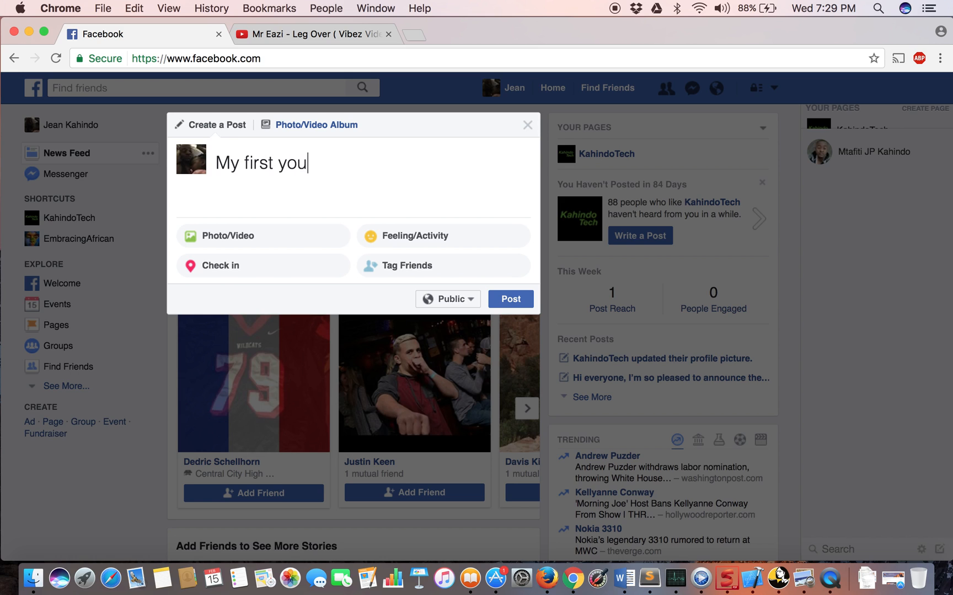
{"action": "type", "text": "tube"}
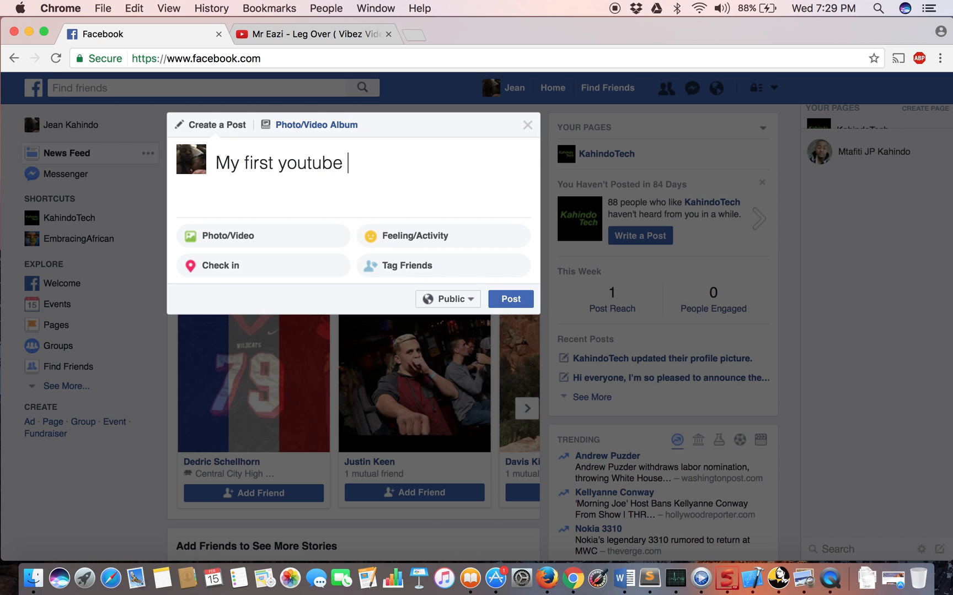
{"action": "type", "text": "post"}
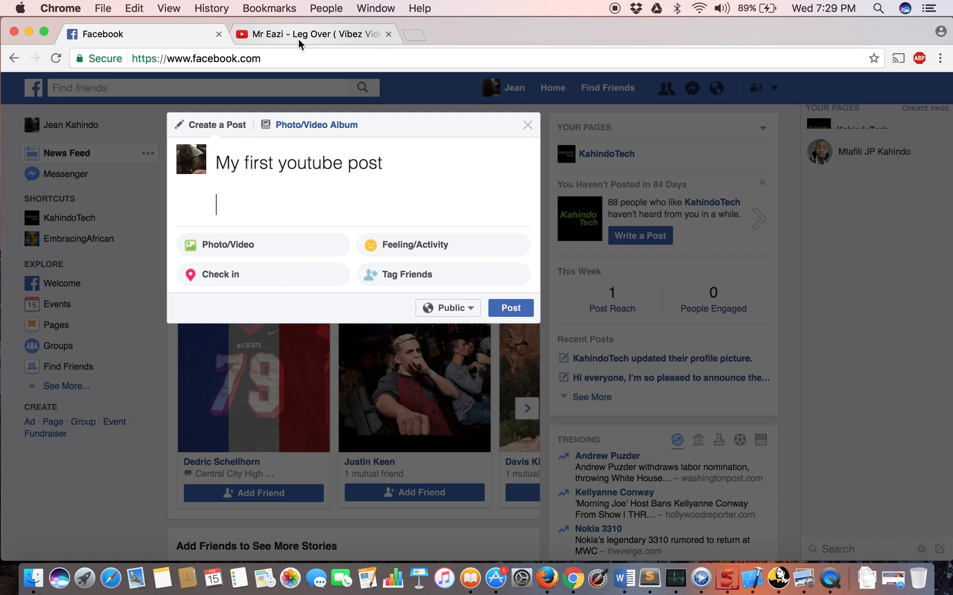
- Copy the Mr Eazi video's web address from the YouTube tab's address bar
{"action": "left_click", "coordinate": [310, 33]}
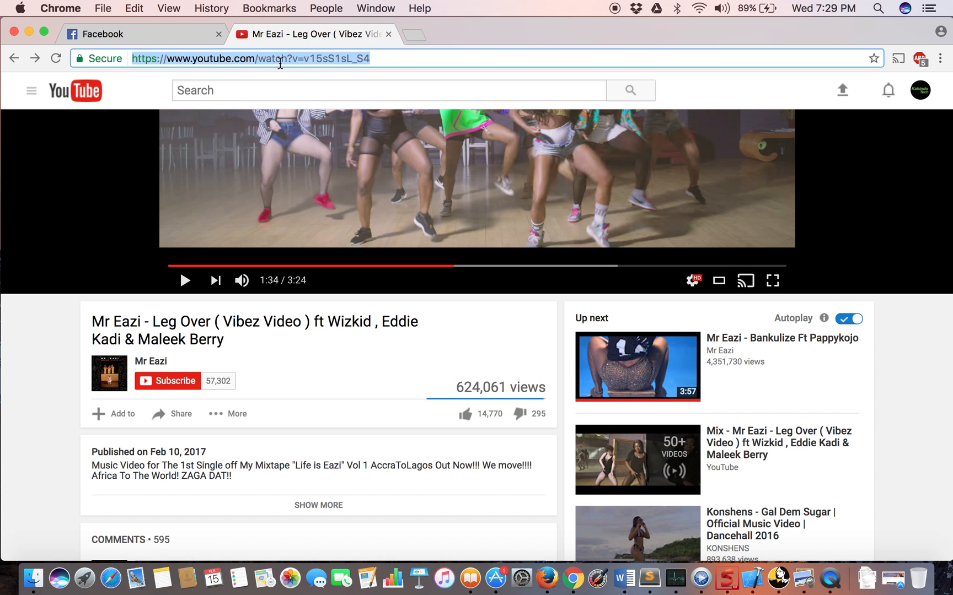
{"action": "scroll", "scroll_direction": "down", "scroll_amount": 3}
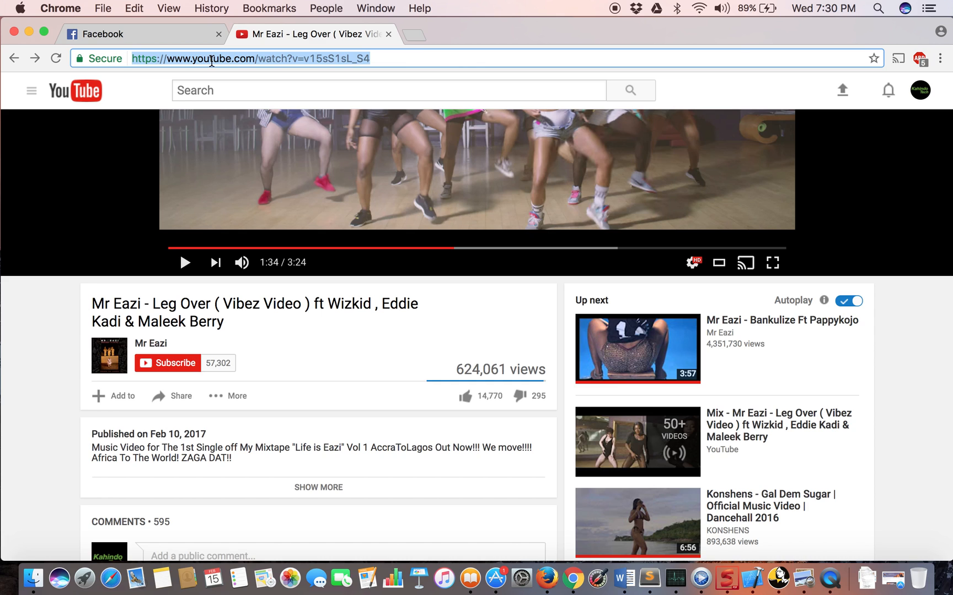
{"action": "right_click", "coordinate": [212, 65]}
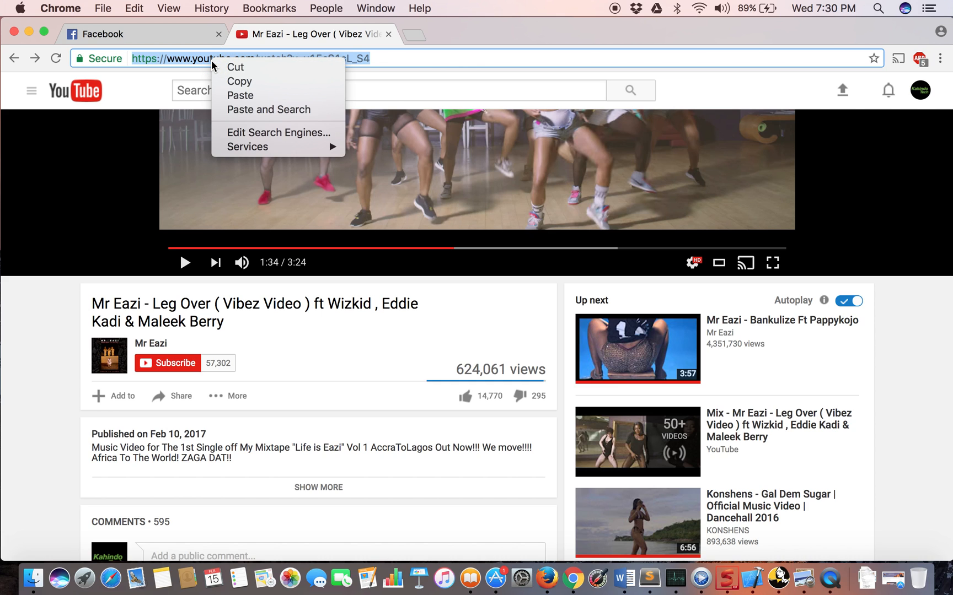
{"action": "mouse_move", "coordinate": [240, 82]}
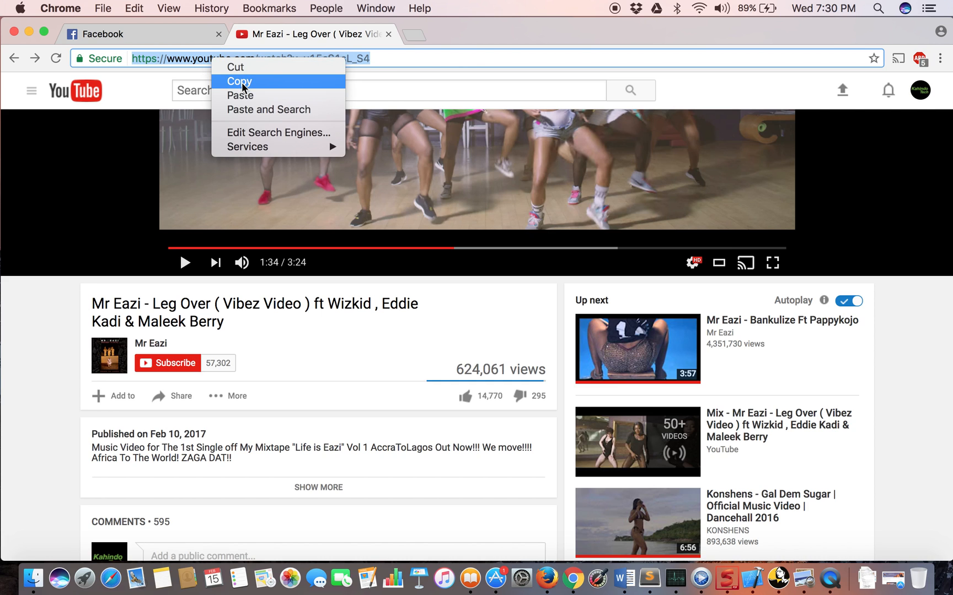
{"action": "left_click", "coordinate": [239, 81]}
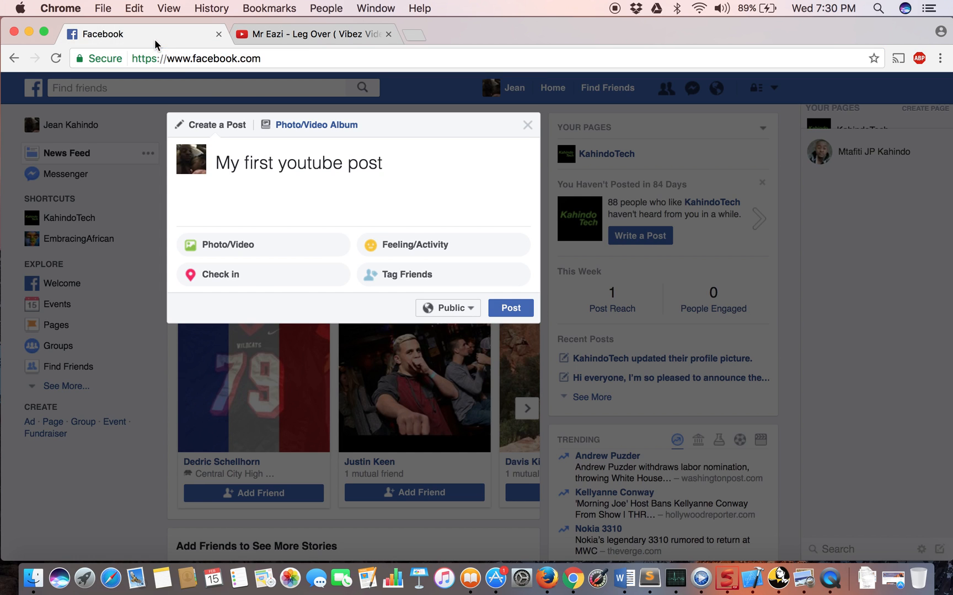
- Paste the video link below the caption and publish the post with its preview
{"action": "left_click", "coordinate": [237, 205]}
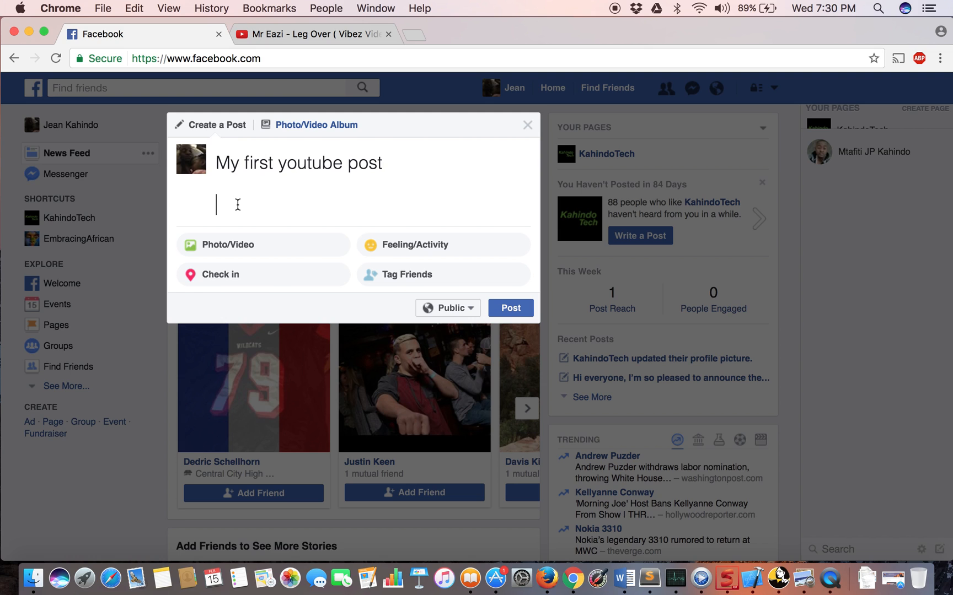
{"action": "right_click", "coordinate": [237, 205]}
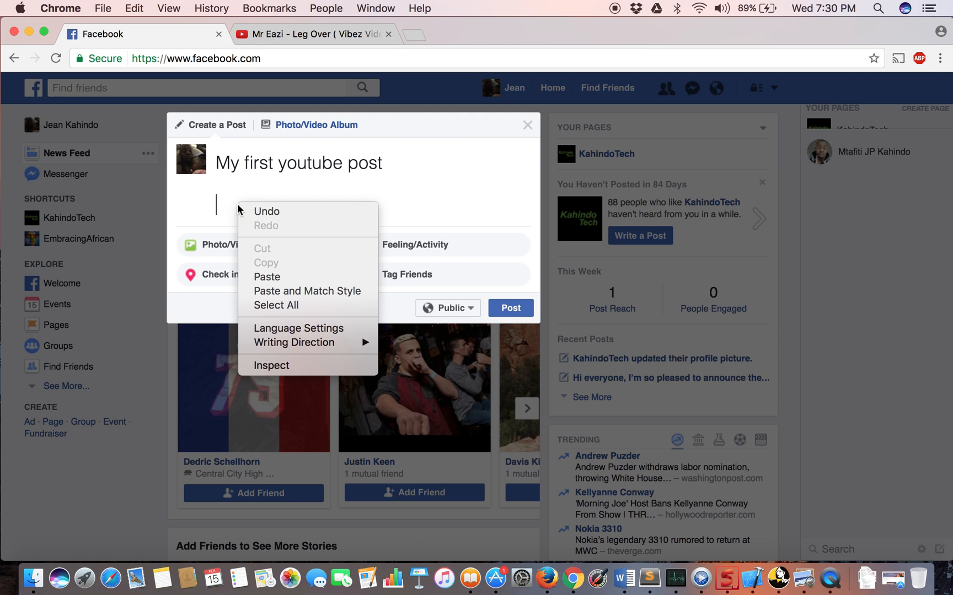
{"action": "mouse_move", "coordinate": [267, 277]}
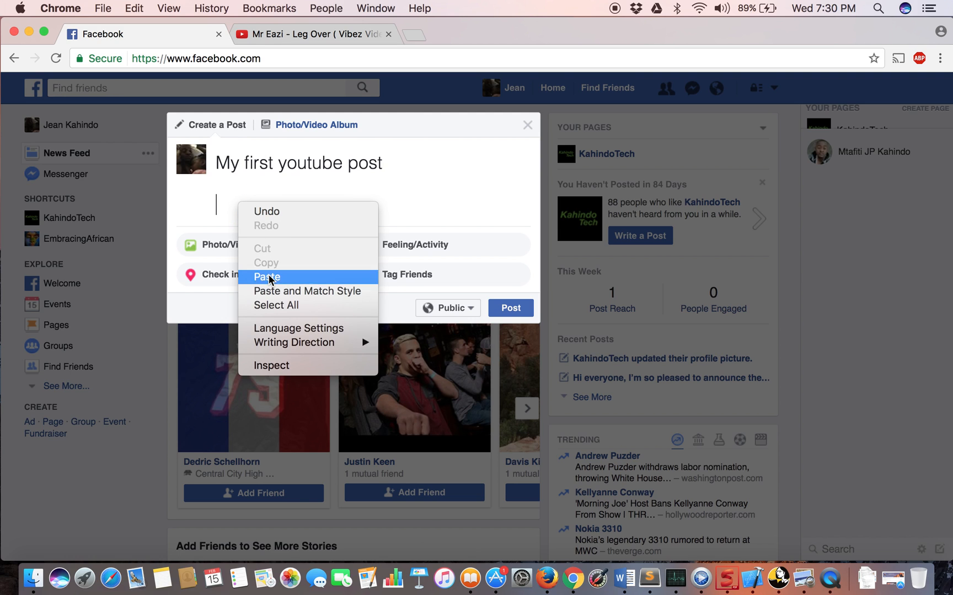
{"action": "left_click", "coordinate": [266, 277]}
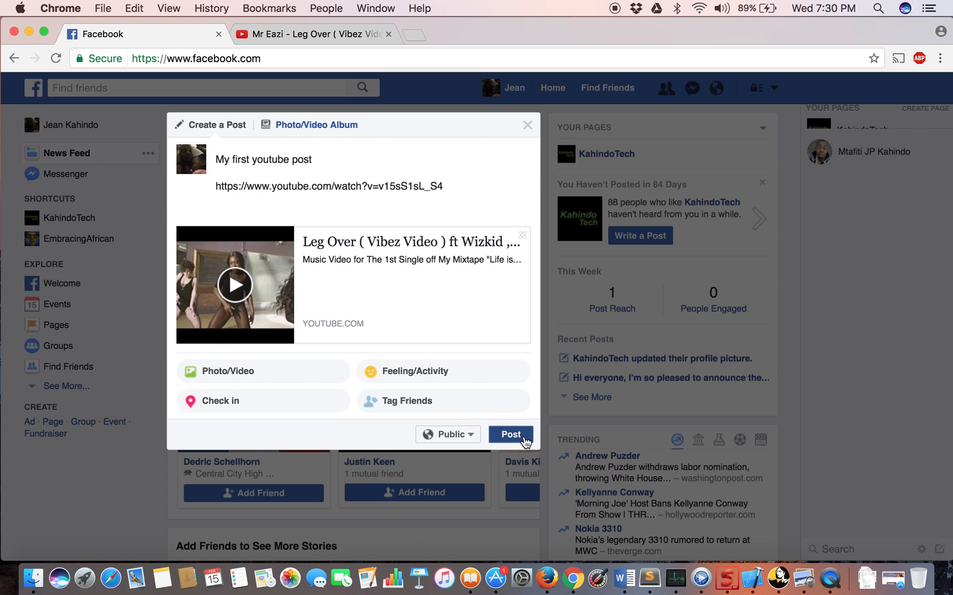
{"action": "left_click", "coordinate": [510, 433]}
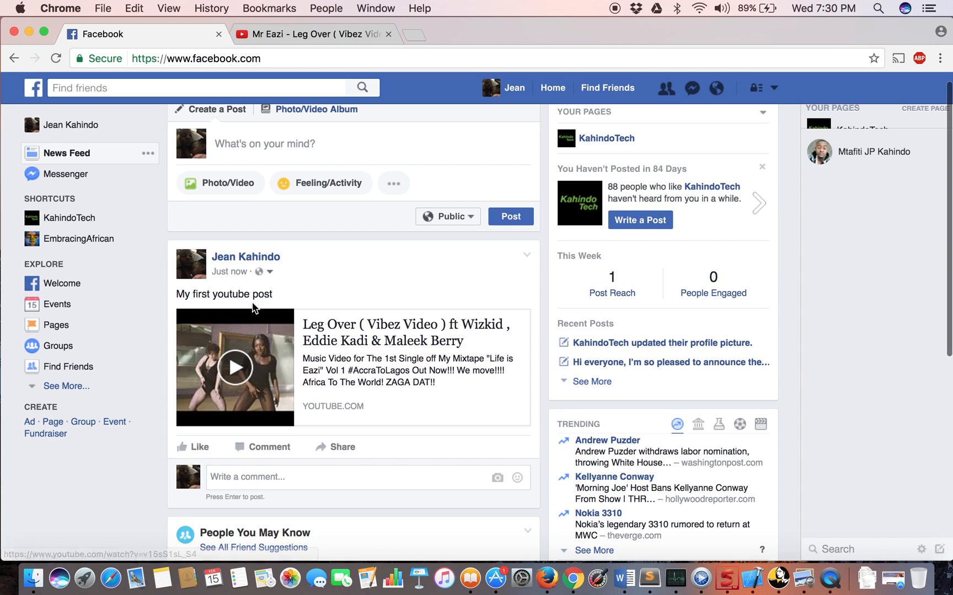
{"action": "mouse_move", "coordinate": [390, 426]}
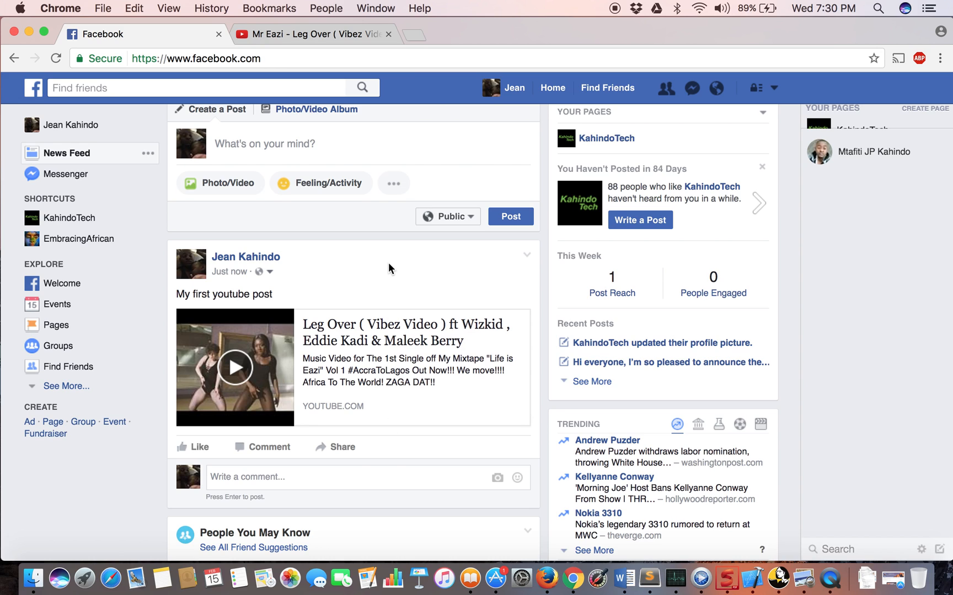
{"action": "mouse_move", "coordinate": [347, 156]}
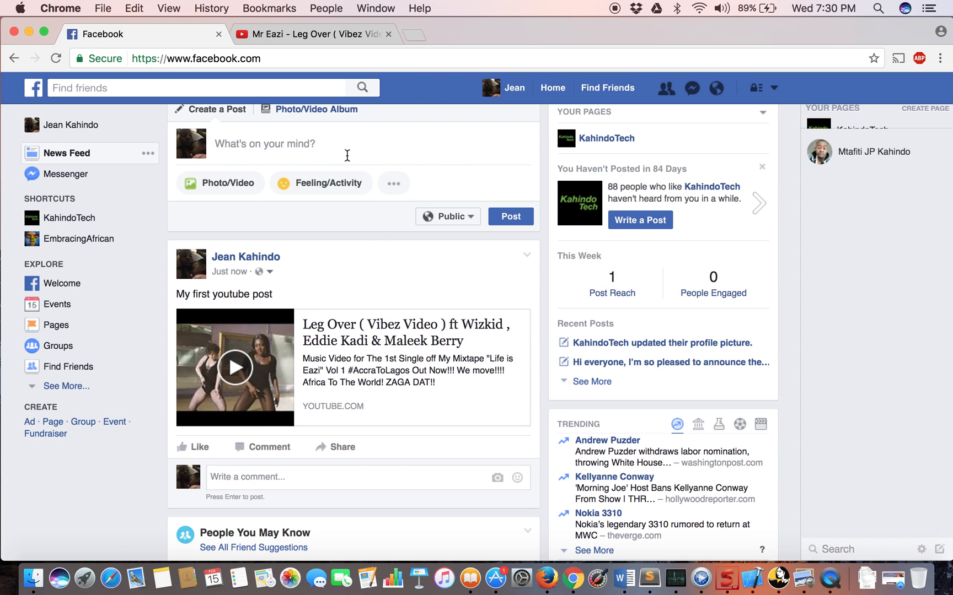
{"action": "mouse_move", "coordinate": [413, 145]}
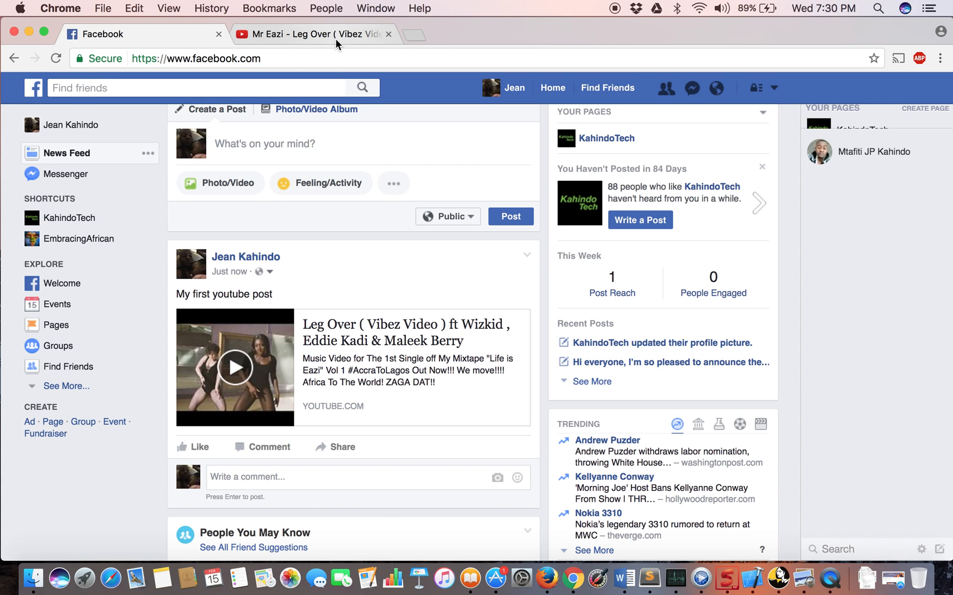
- Search YouTube for 'cats' and open the top result, 'CATS you will remember and LAUGH all day!'
{"action": "left_click", "coordinate": [311, 35]}
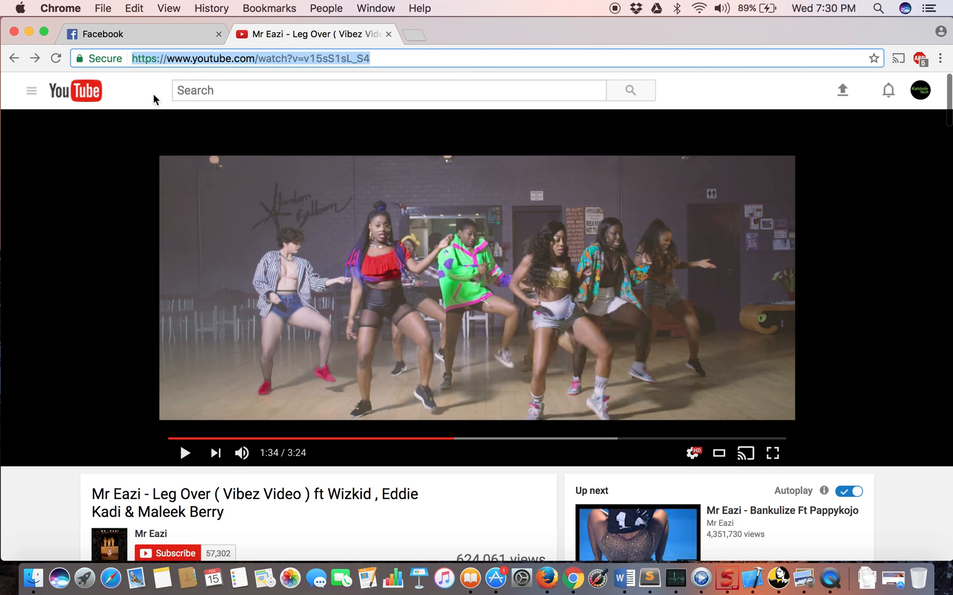
{"action": "type", "text": "cats"}
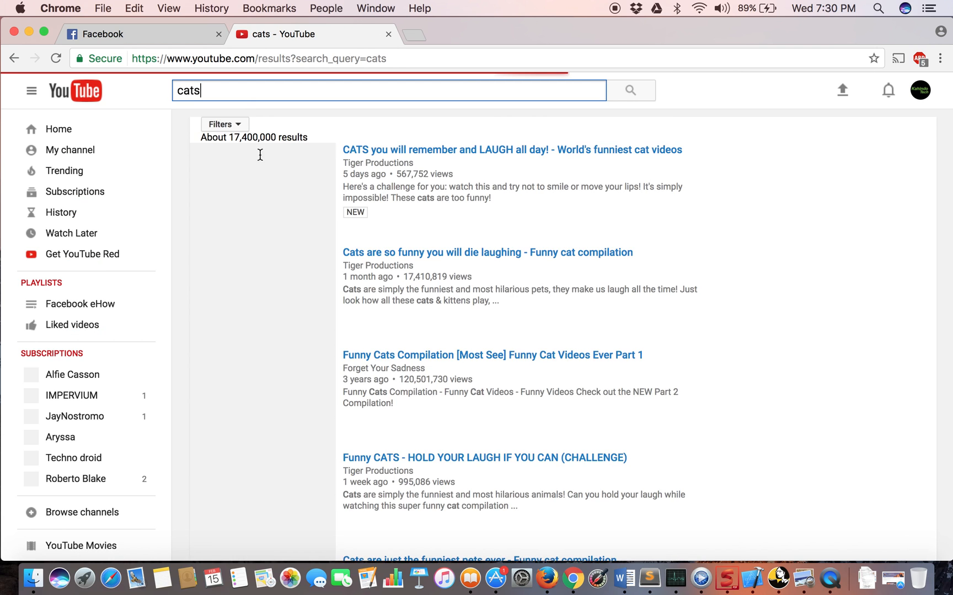
{"action": "left_click", "coordinate": [512, 150]}
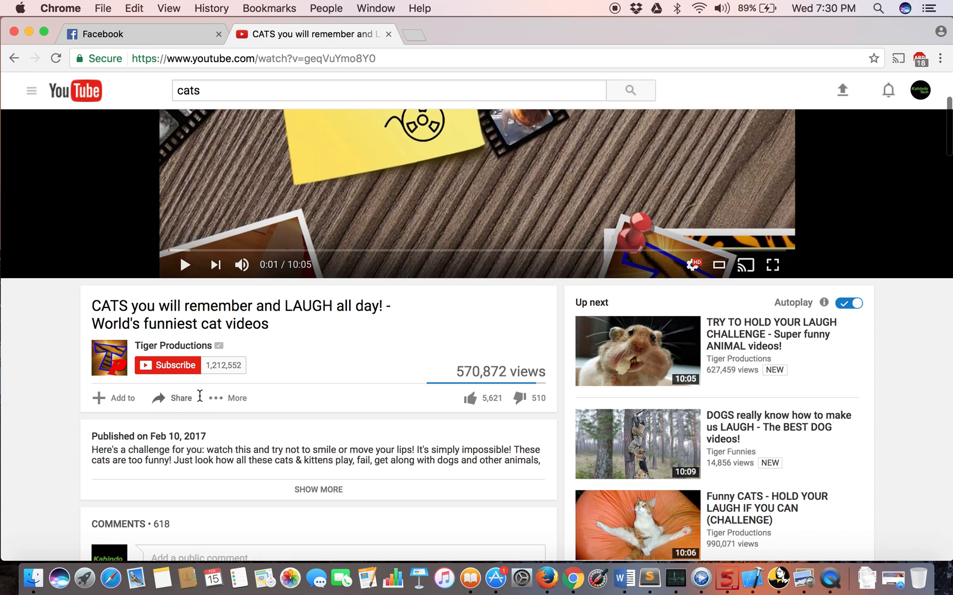
- Bring up the cat video's share panel and choose Facebook as the destination
{"action": "left_click", "coordinate": [172, 398]}
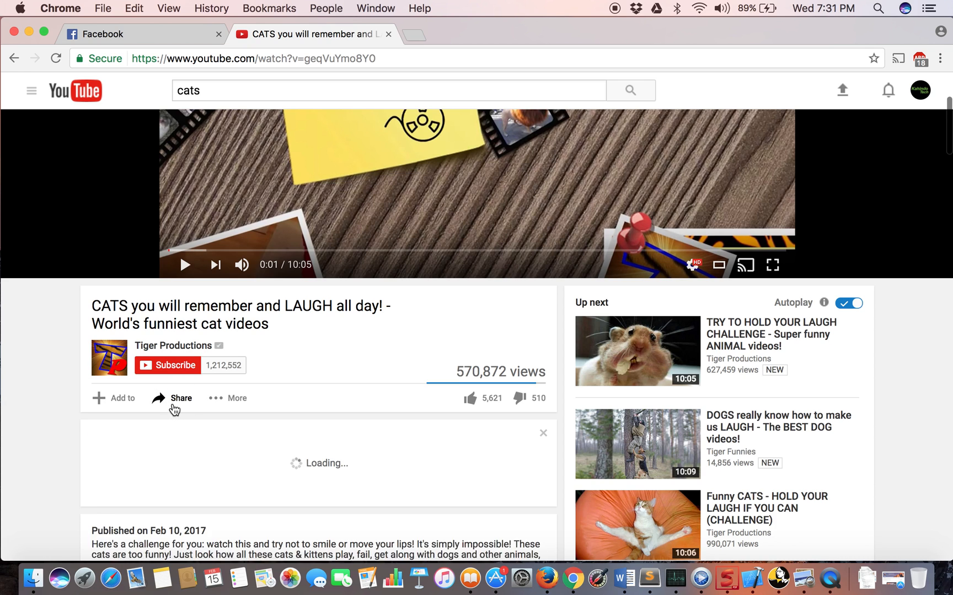
{"action": "left_click", "coordinate": [172, 398]}
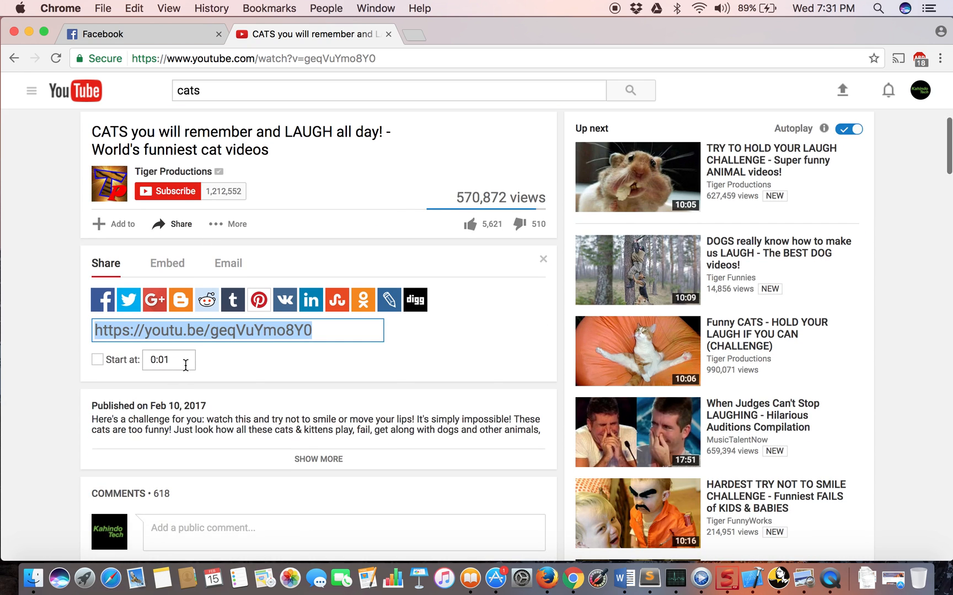
{"action": "mouse_move", "coordinate": [103, 300]}
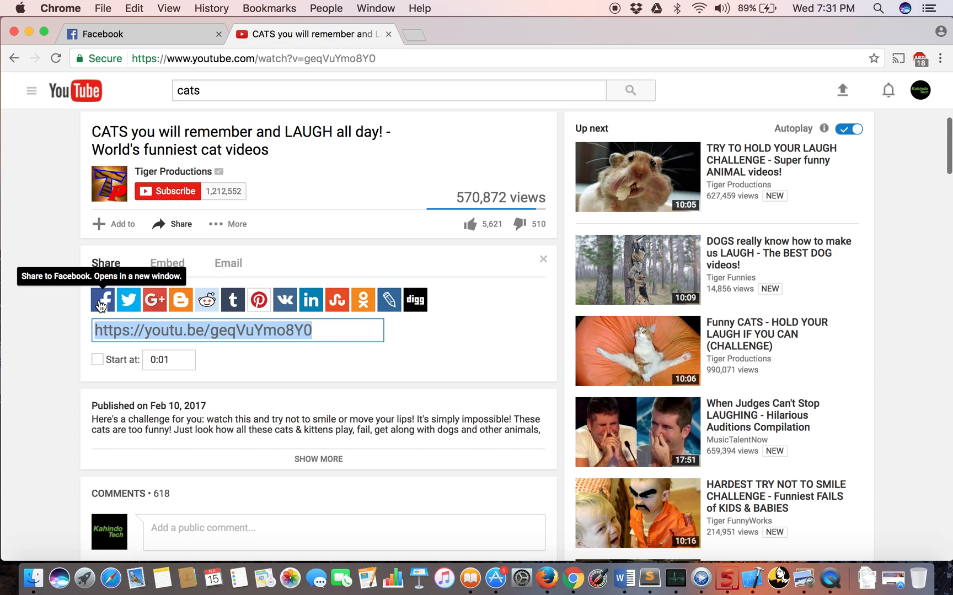
{"action": "mouse_move", "coordinate": [101, 312]}
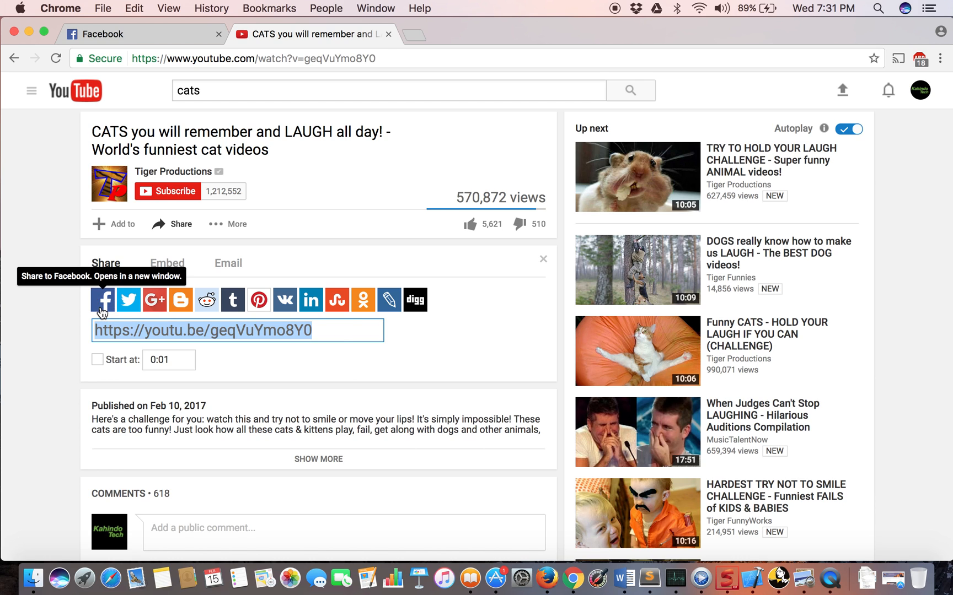
{"action": "left_click", "coordinate": [103, 299]}
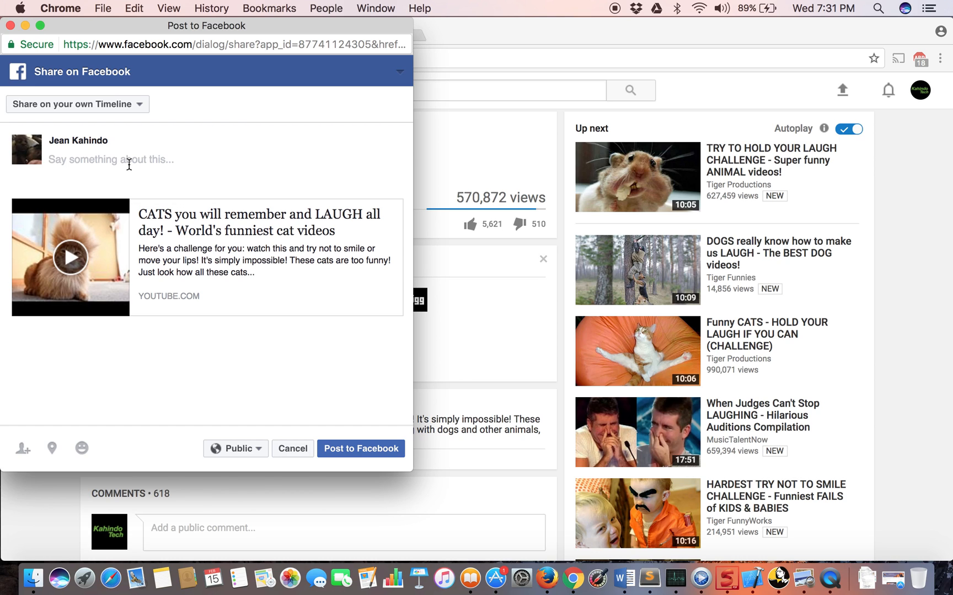
- Caption the share 'My second youtube video share' and publish it to the Facebook timeline
{"action": "type", "text": "My second youtube video share"}
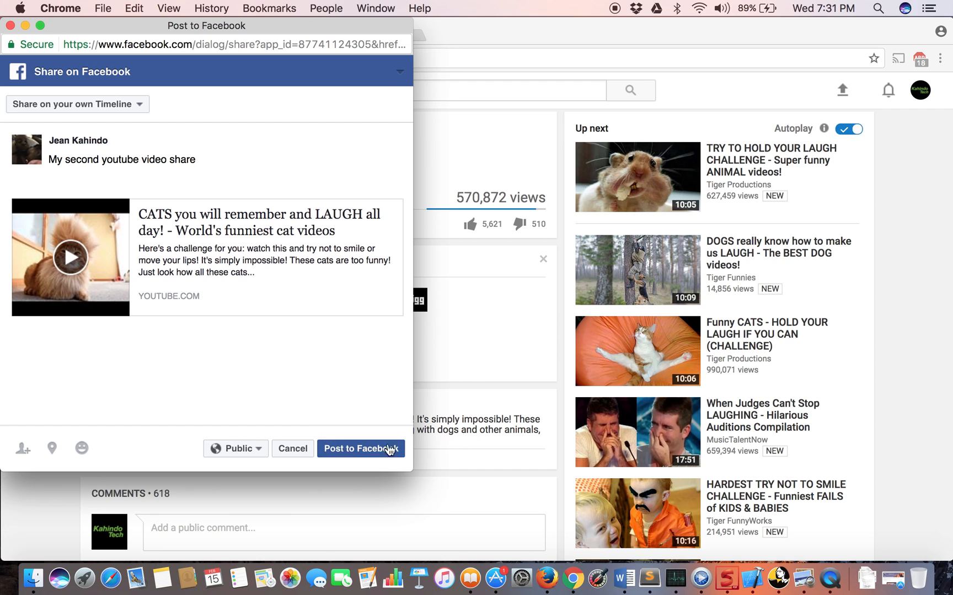
{"action": "left_click", "coordinate": [361, 449]}
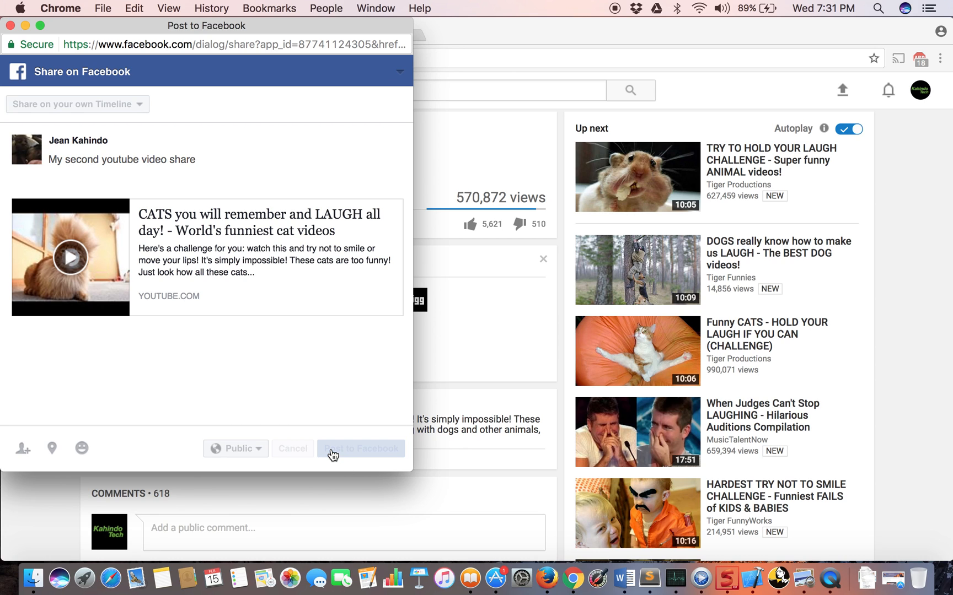
{"action": "left_click", "coordinate": [359, 449]}
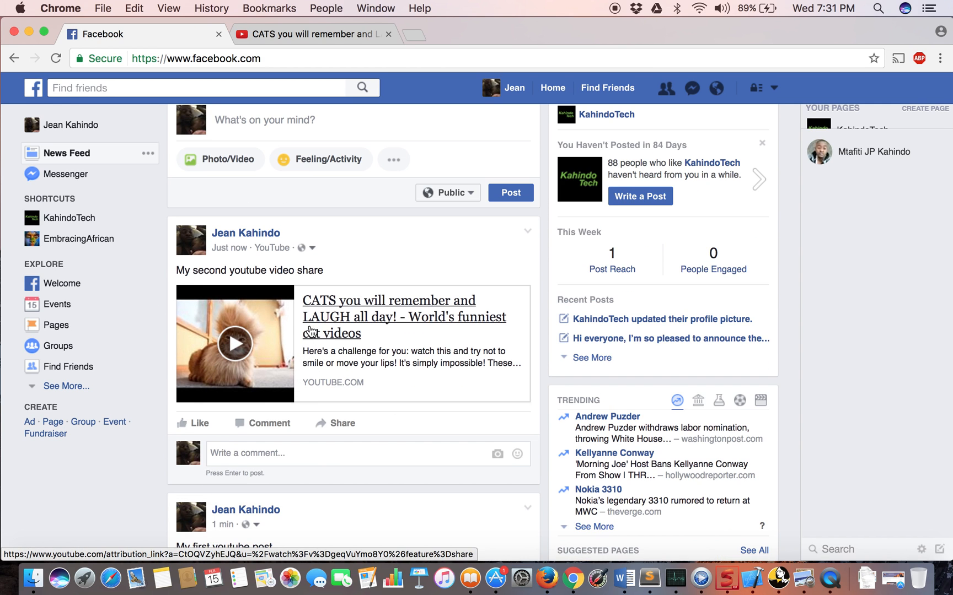
{"action": "mouse_move", "coordinate": [267, 423]}
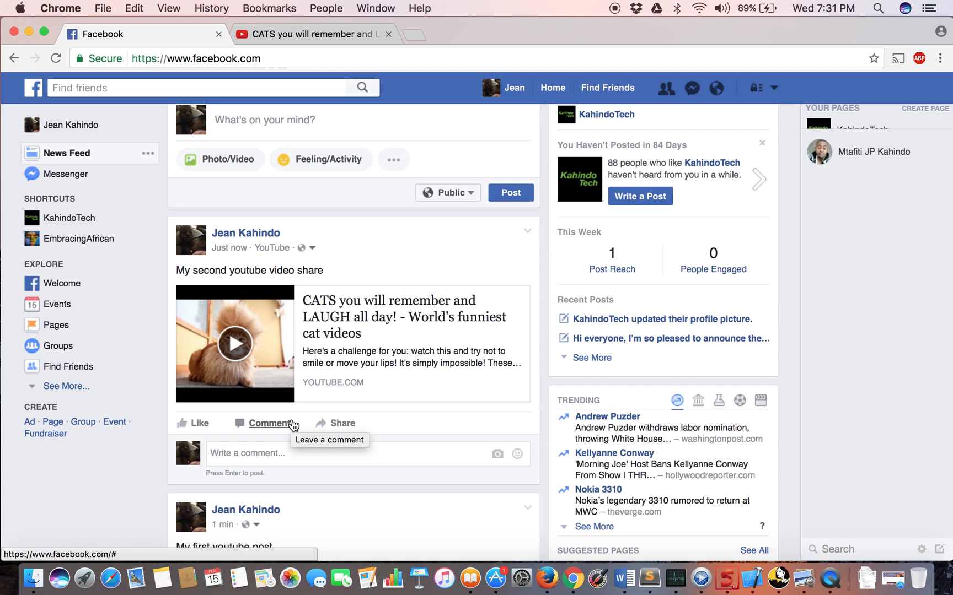